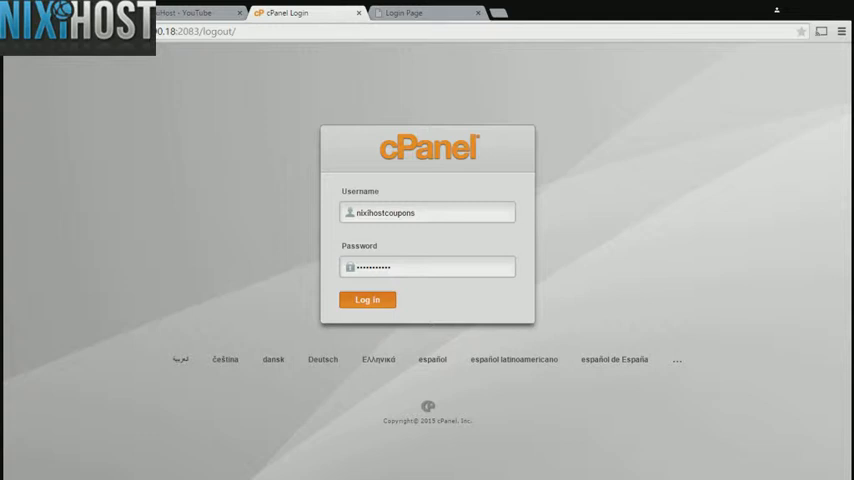
- Log in to the cPanel hosting account and reach the Software section
click(368, 300)
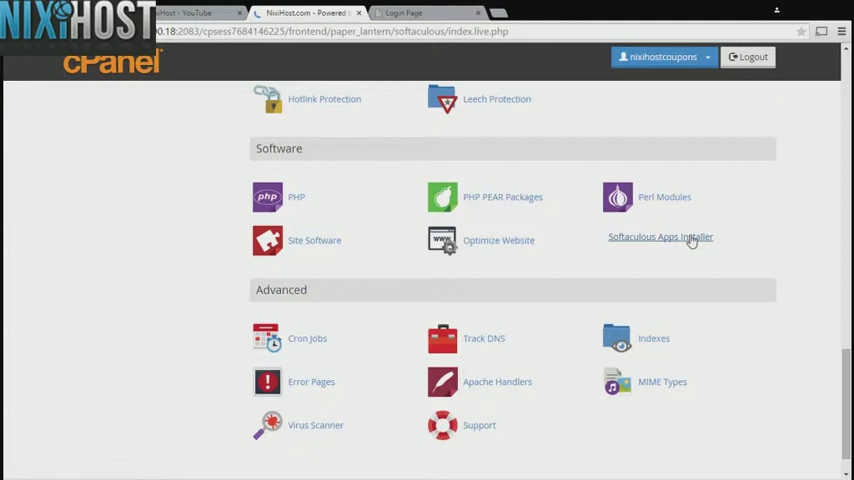
- Launch Softaculous Apps Installer and open the selfoss script page under the RSS category
click(660, 236)
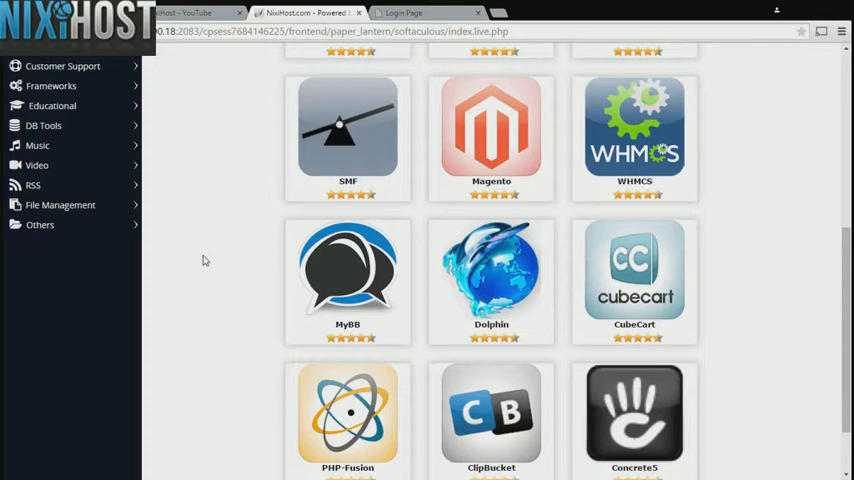
click(32, 184)
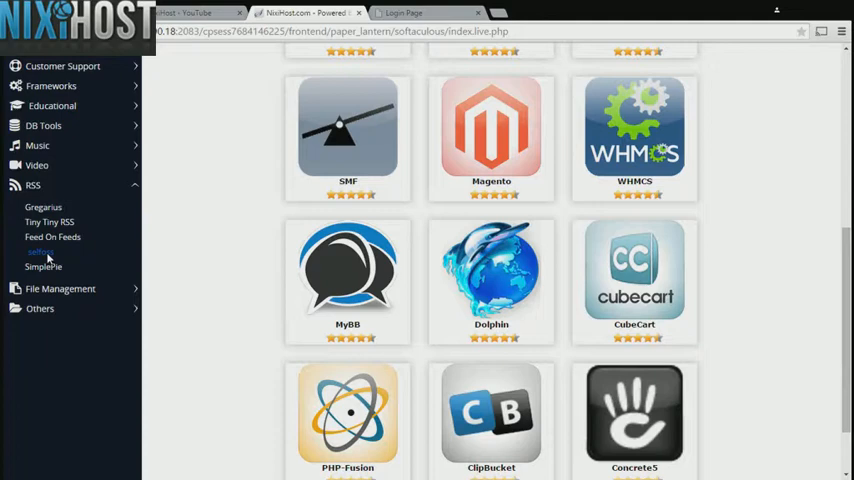
click(40, 252)
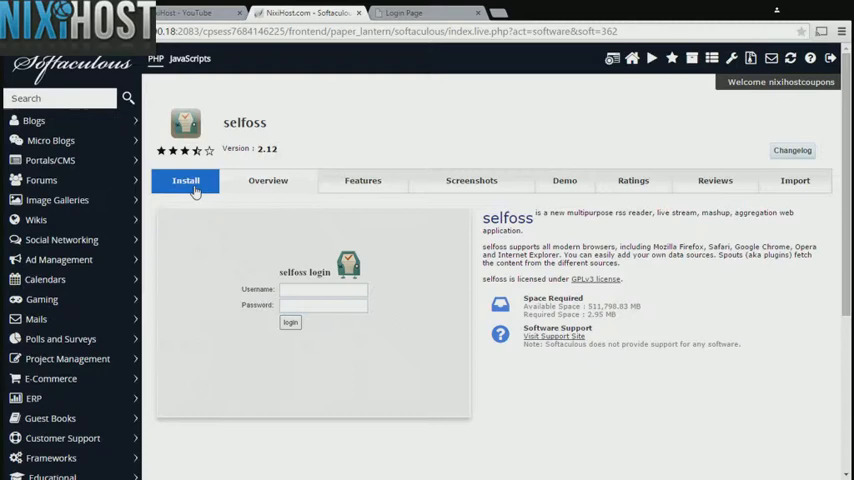
click(184, 180)
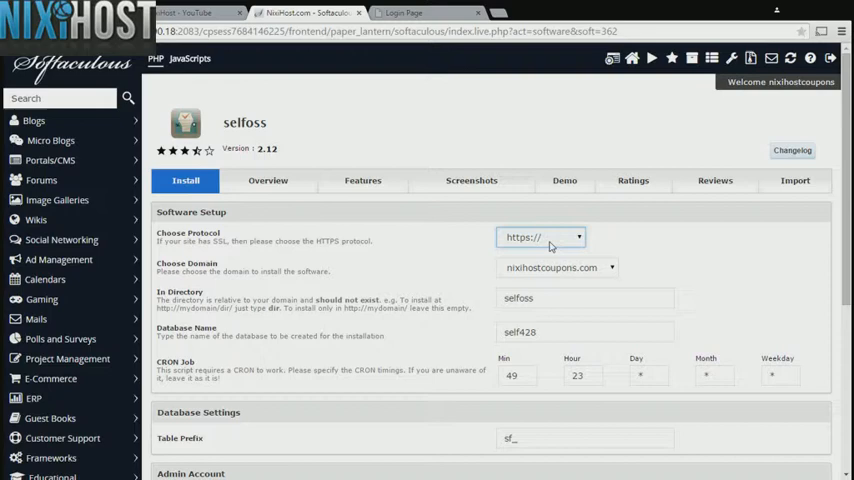
click(540, 236)
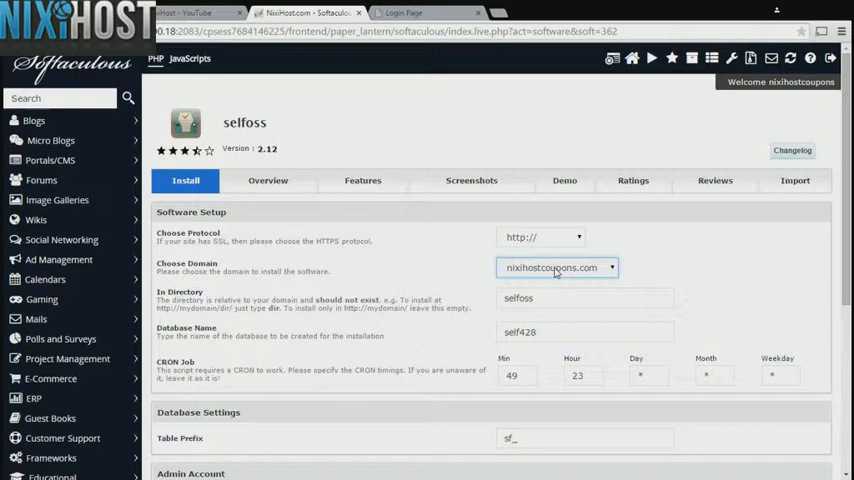
click(584, 296)
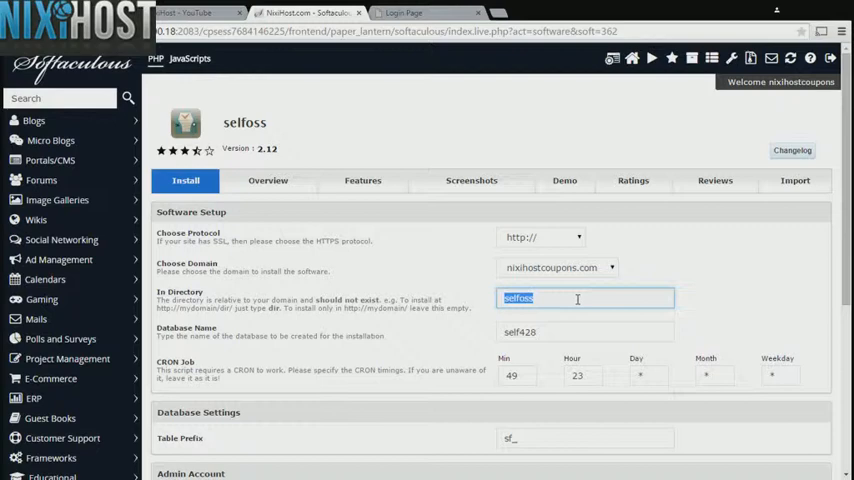
scroll(down, 3)
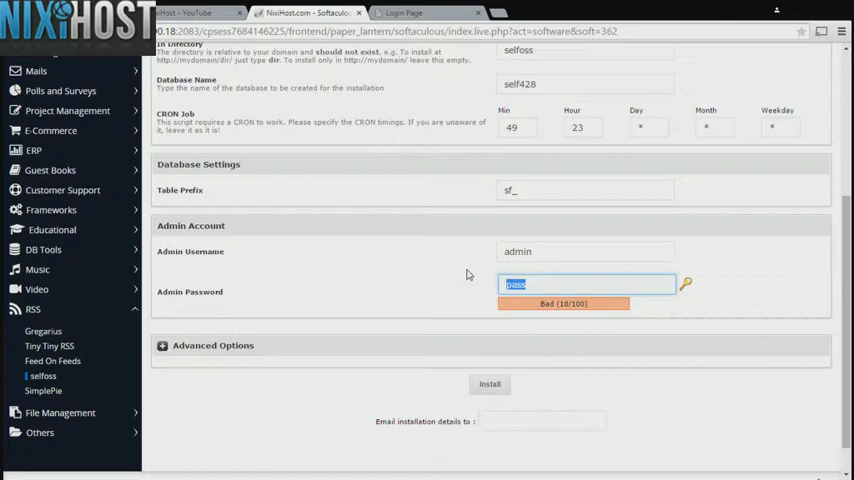
click(212, 344)
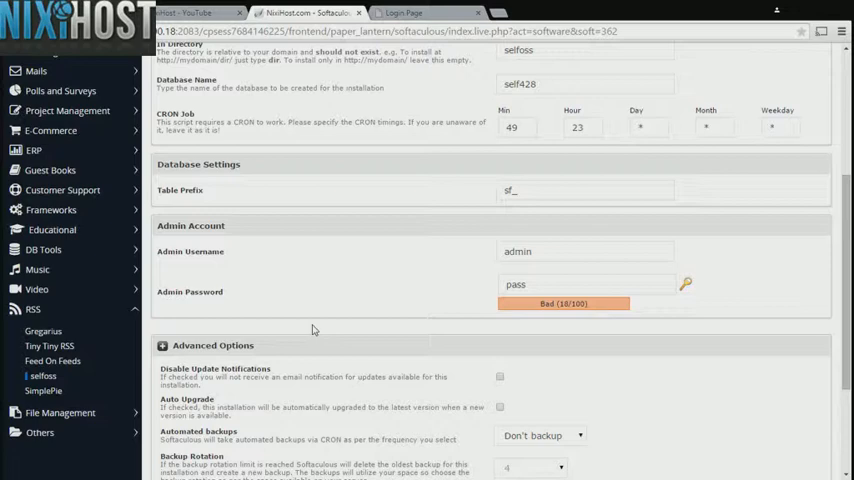
scroll(down, 3)
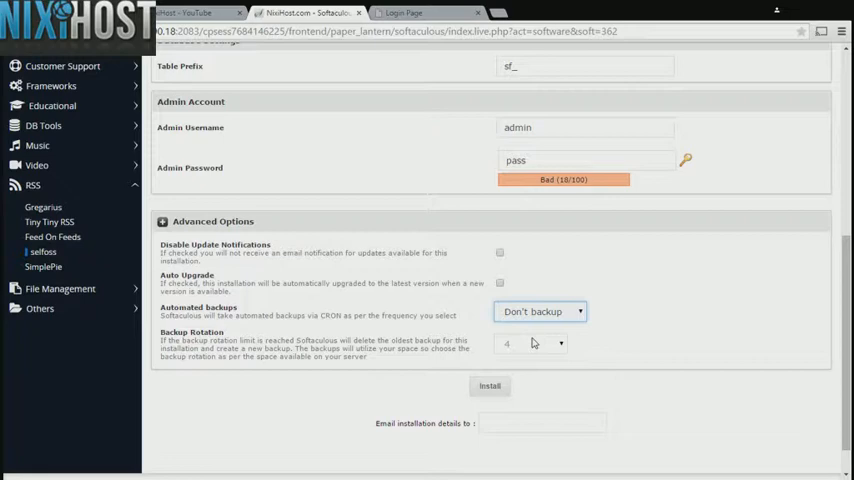